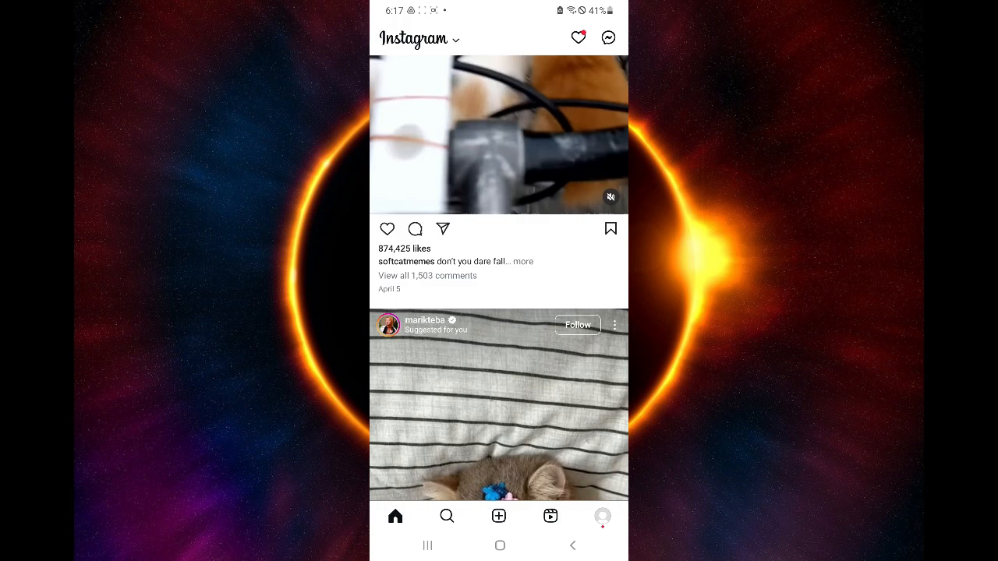
# - Bring the Settings and activity list down to the For professionals section showing Account type and tools
pyautogui.scroll(-3)
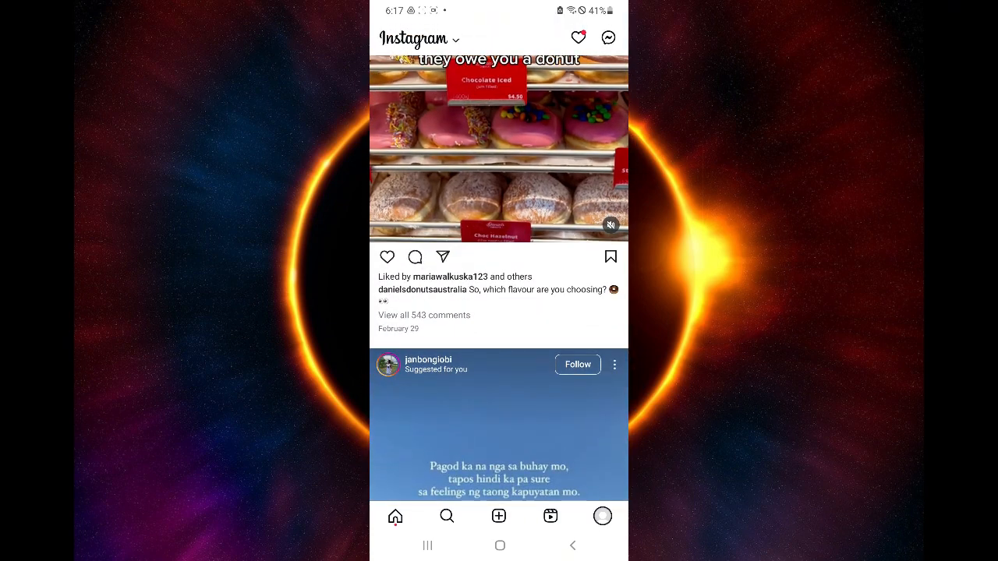
pyautogui.click(602, 517)
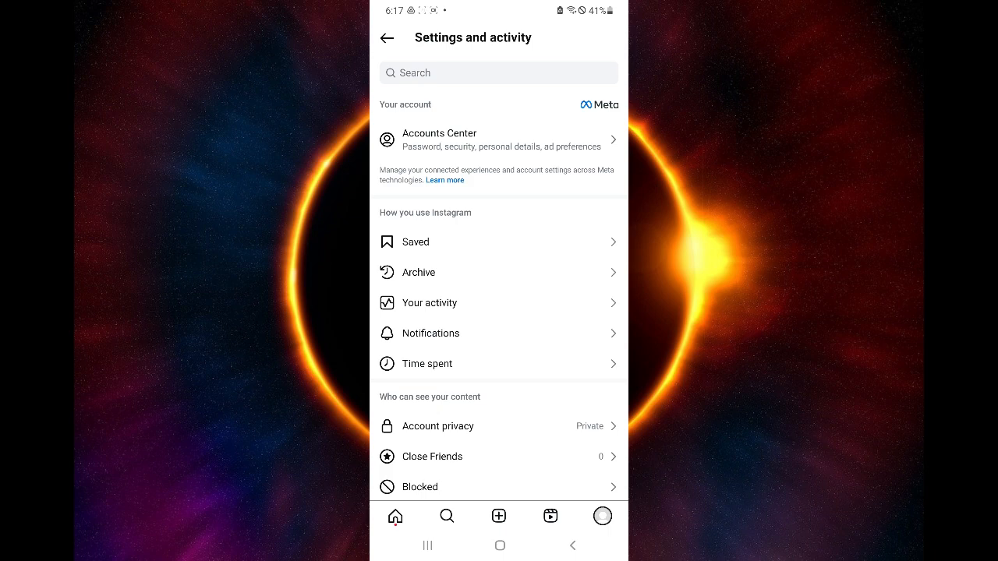
pyautogui.scroll(-3)
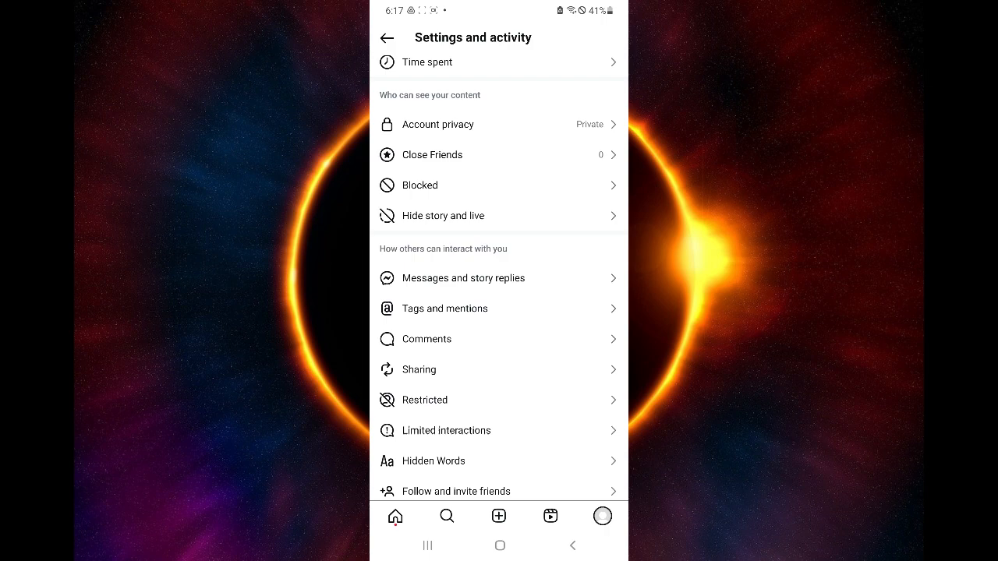
pyautogui.scroll(-3)
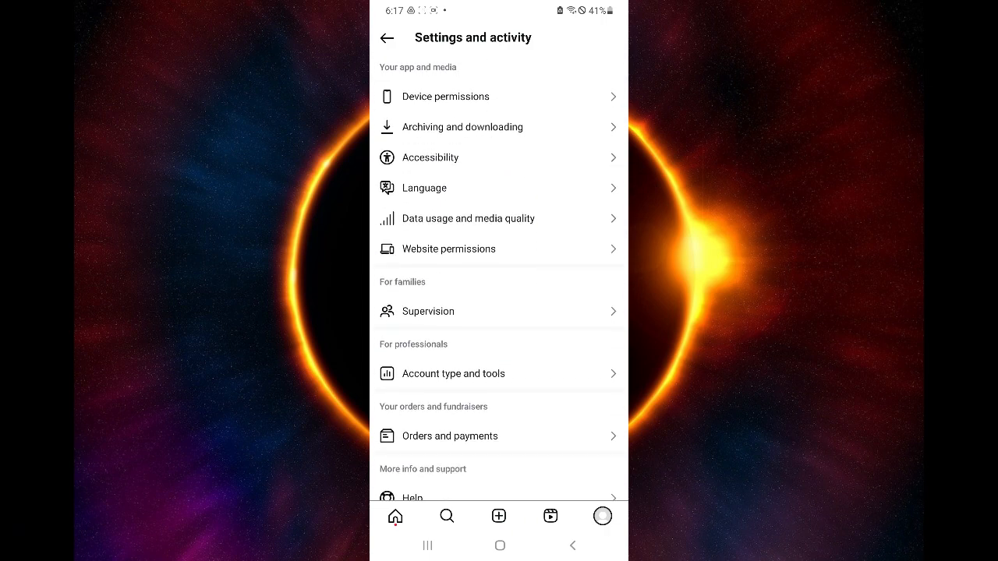
pyautogui.scroll(-3)
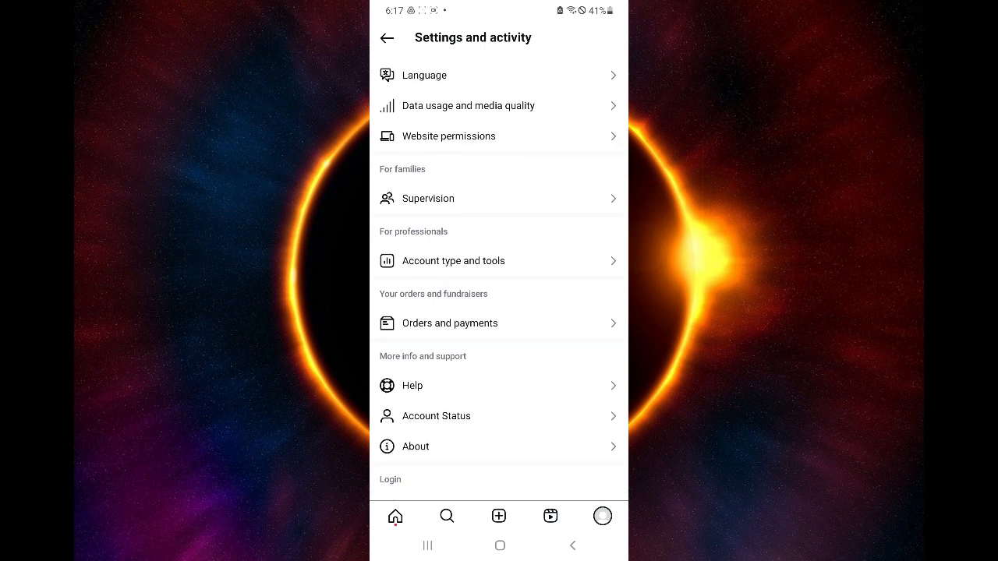